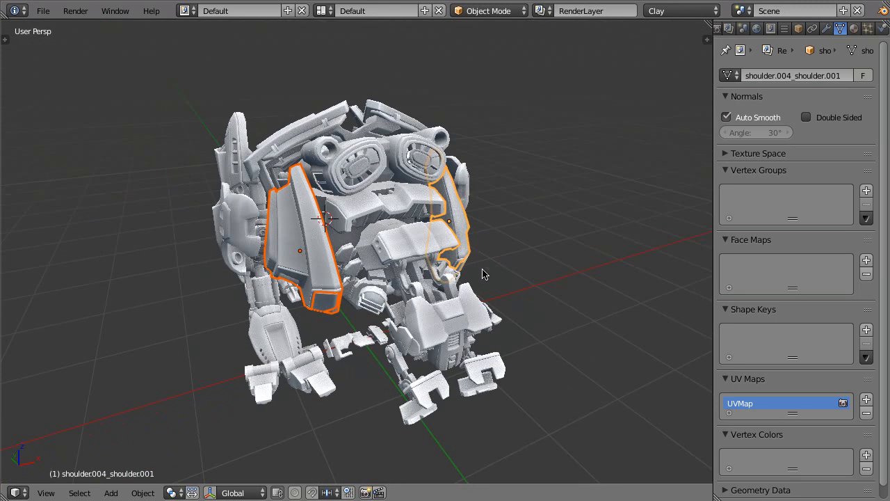
Select a robot mesh piece in the 3D viewport to add it to the selection
{"action": "left_click", "coordinate": [339, 316]}
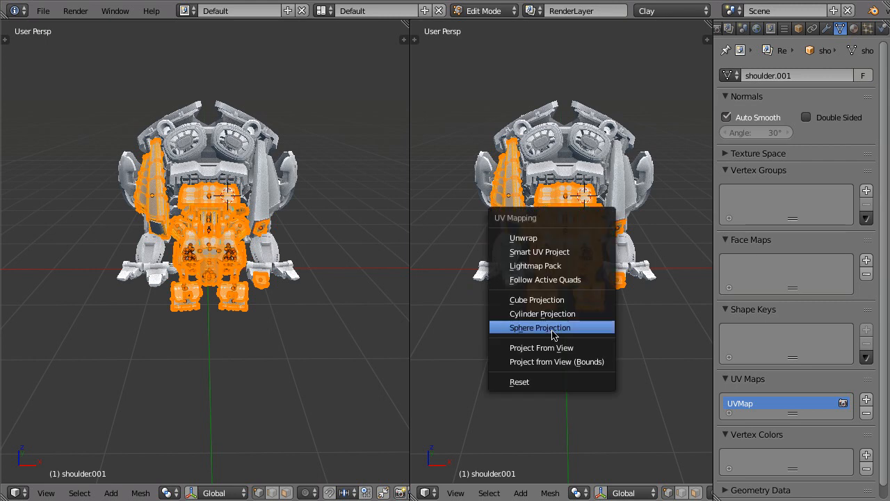
Bring the selected robot pieces into edit mode together with the UV Mapping menu open
{"action": "left_click", "coordinate": [540, 327]}
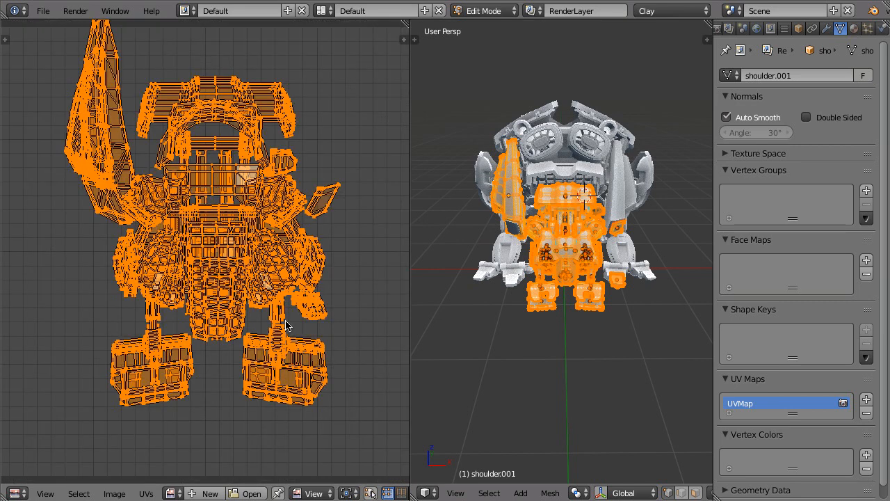
Sphere-project the pieces' UVs and show the combined layout in a UV editor beside the 3D view
{"action": "left_click_drag", "start_coordinate": [286, 327], "coordinate": [351, 216]}
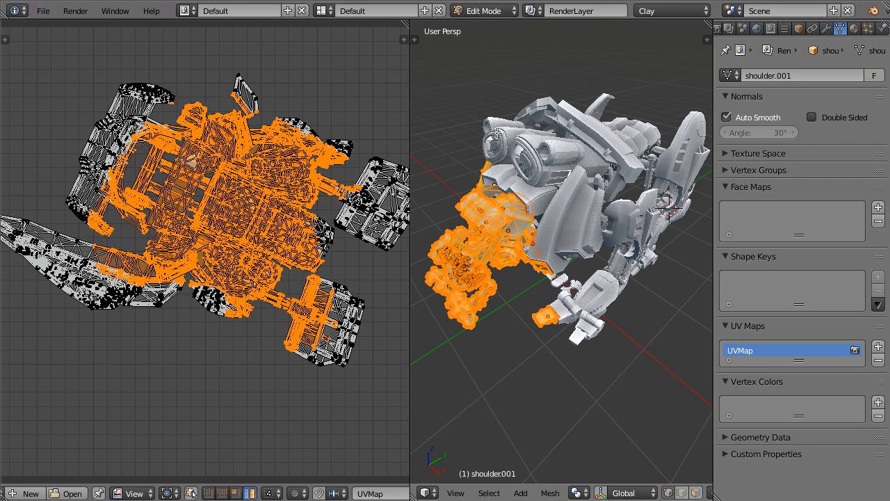
{"action": "mouse_move", "coordinate": [590, 217]}
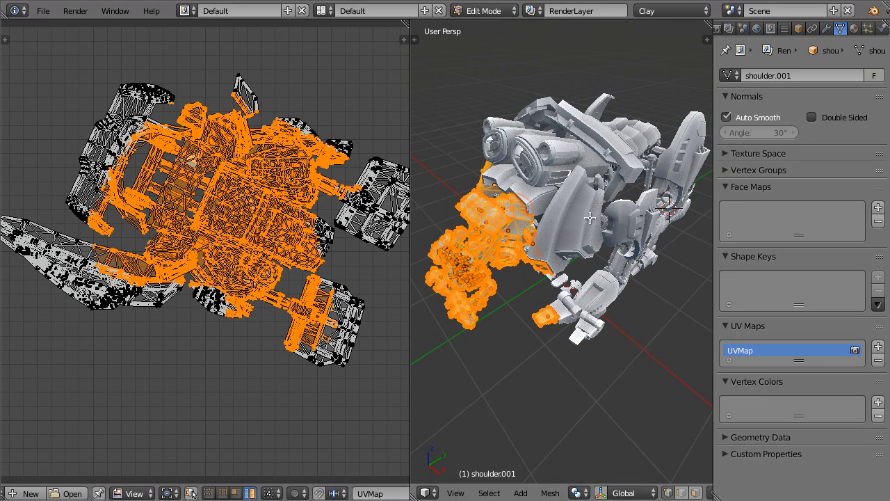